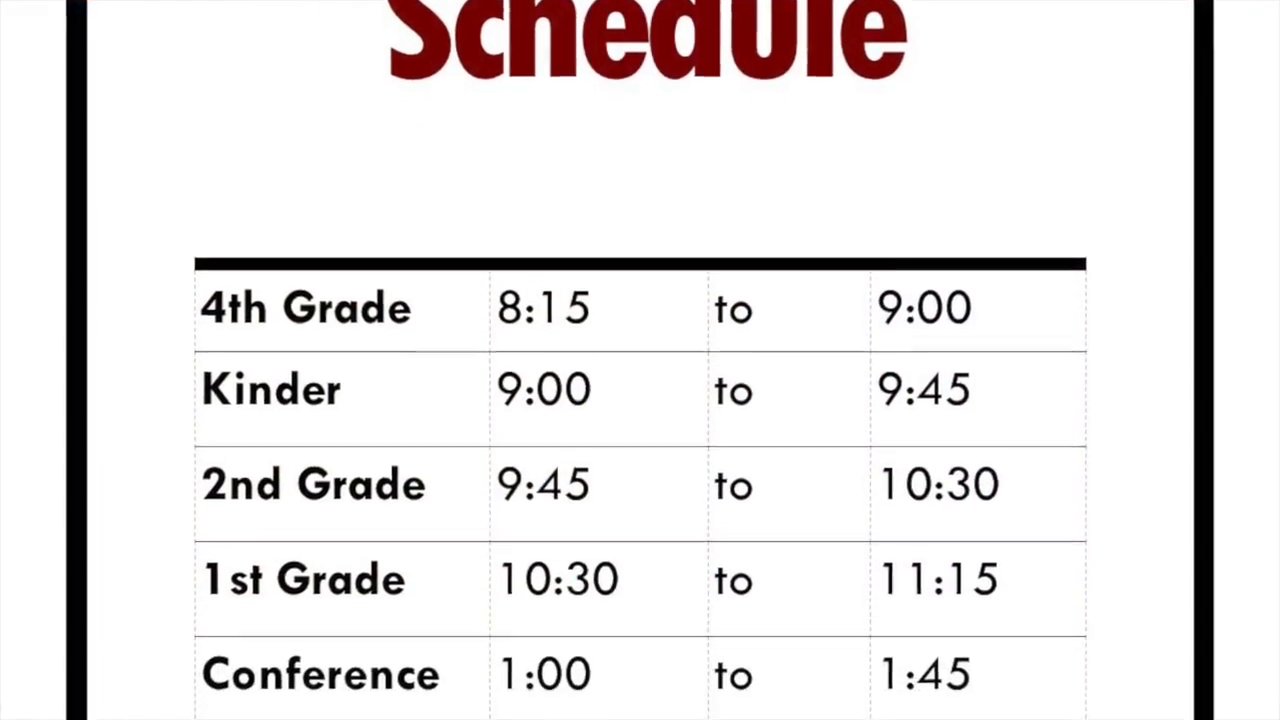
pyautogui.scroll(-3)
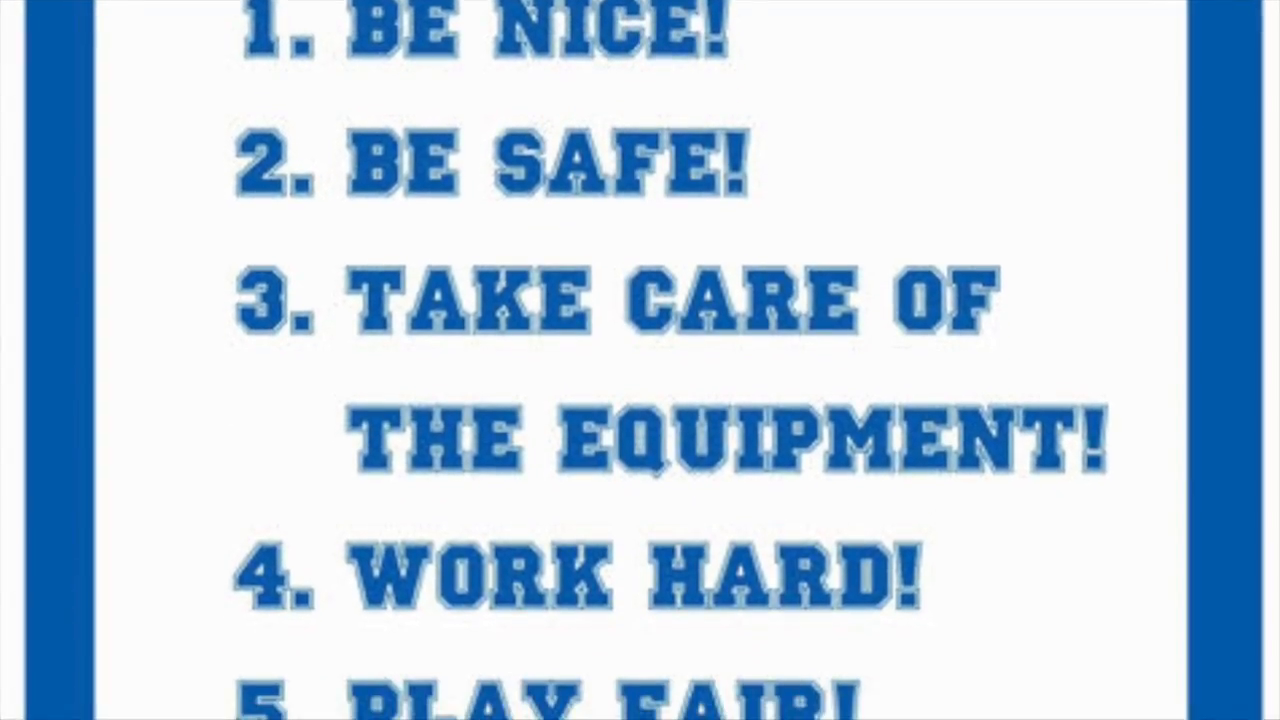
pyautogui.scroll(-3)
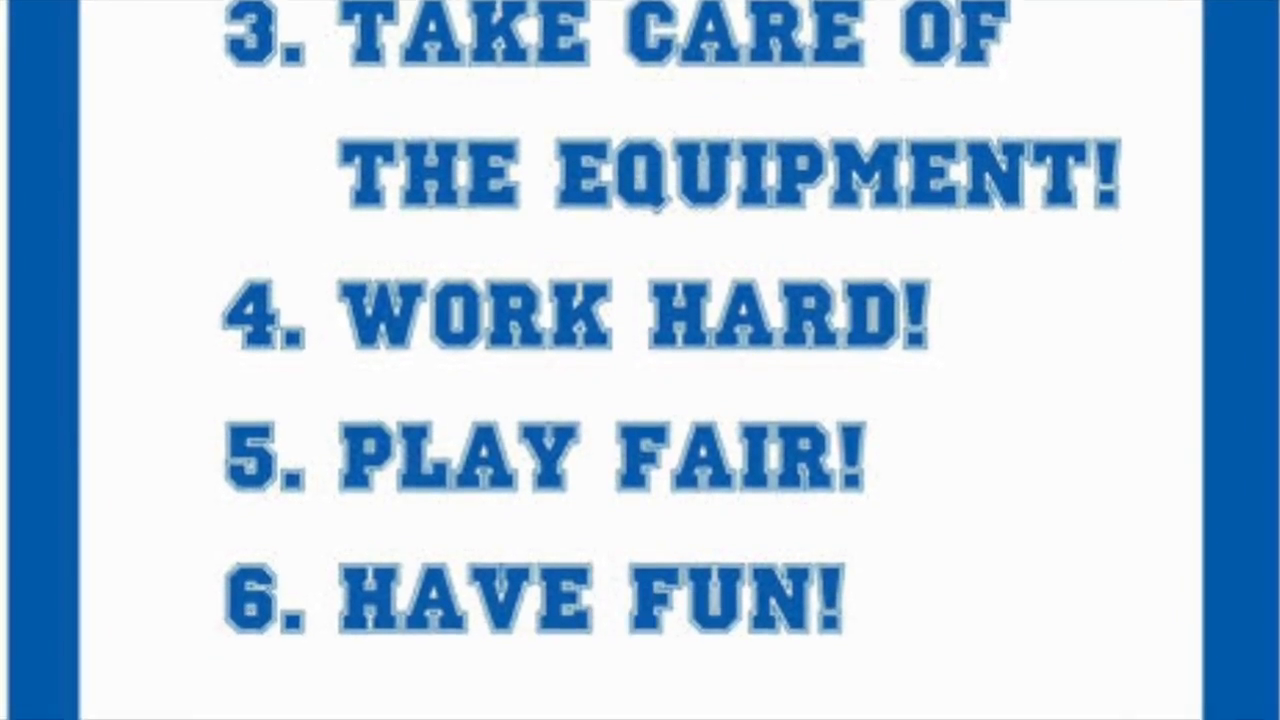